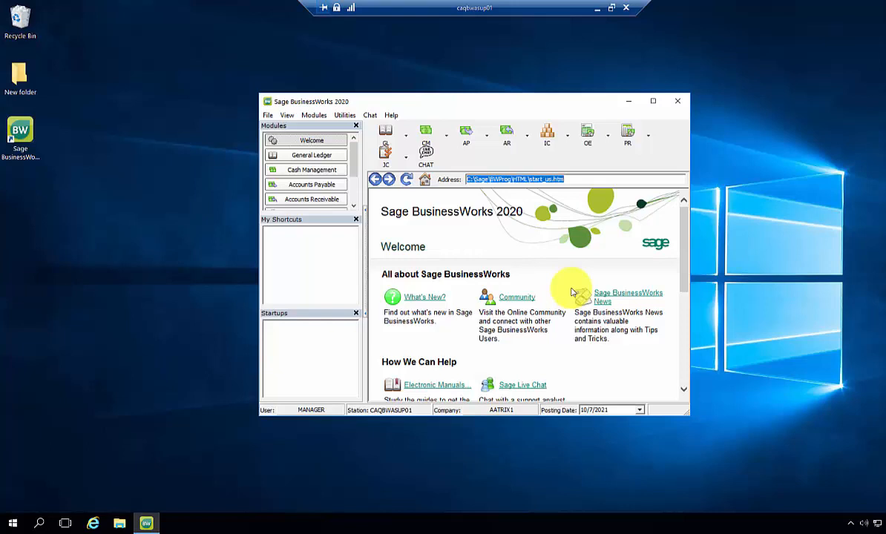
mouse_move(466, 136)
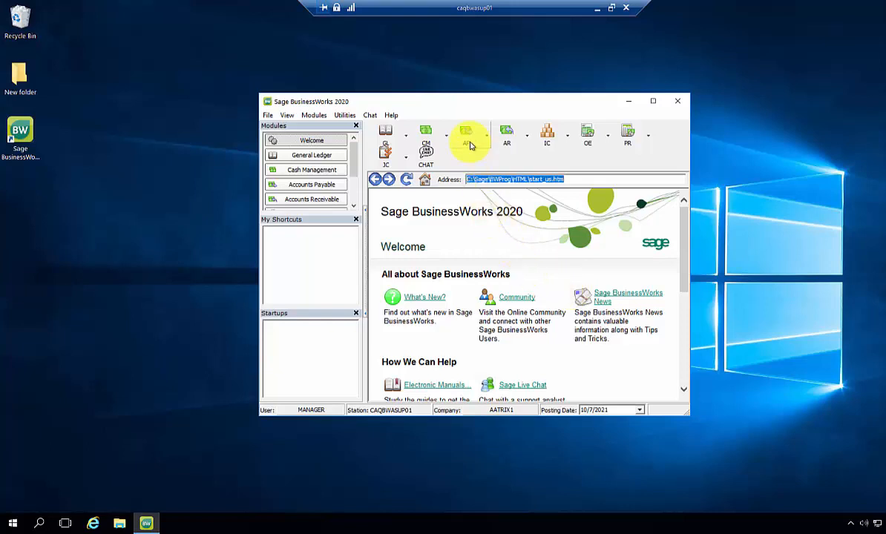
Browse the AP module options, then the PR module's Taxes submenu
click(466, 133)
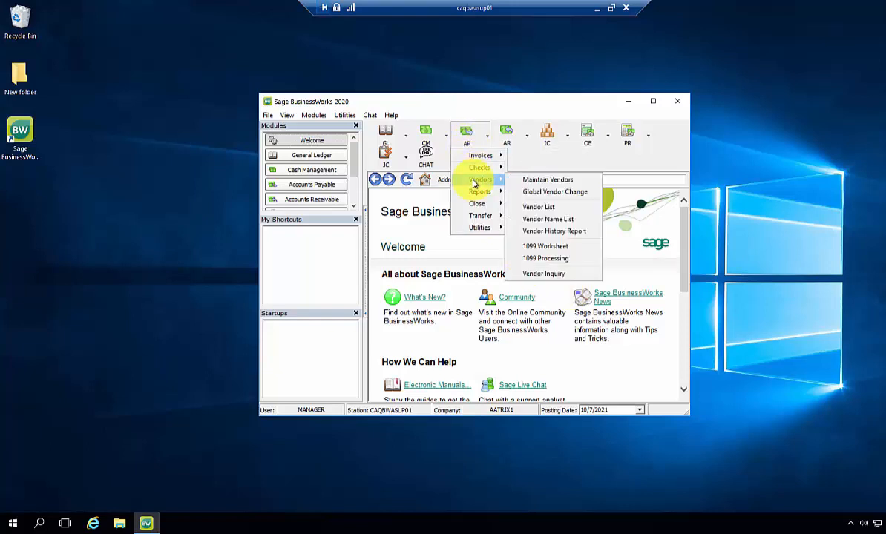
mouse_move(545, 259)
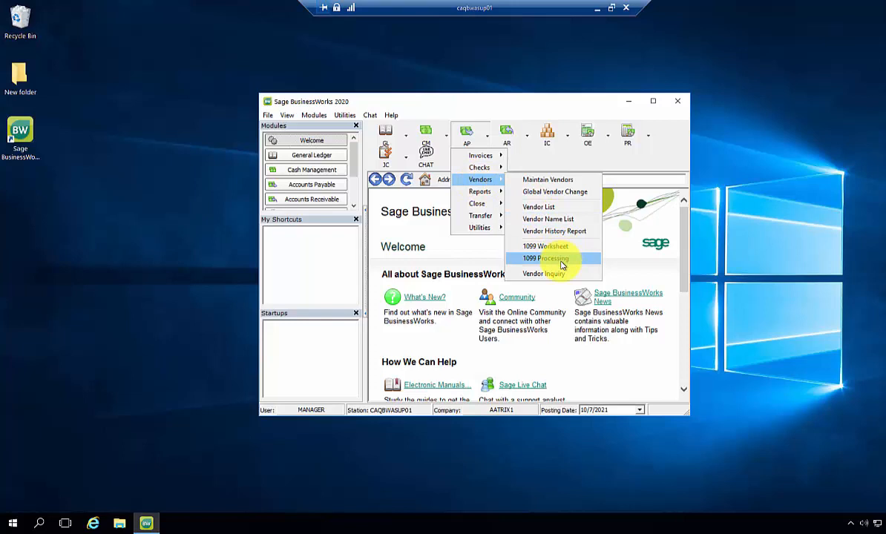
mouse_move(642, 148)
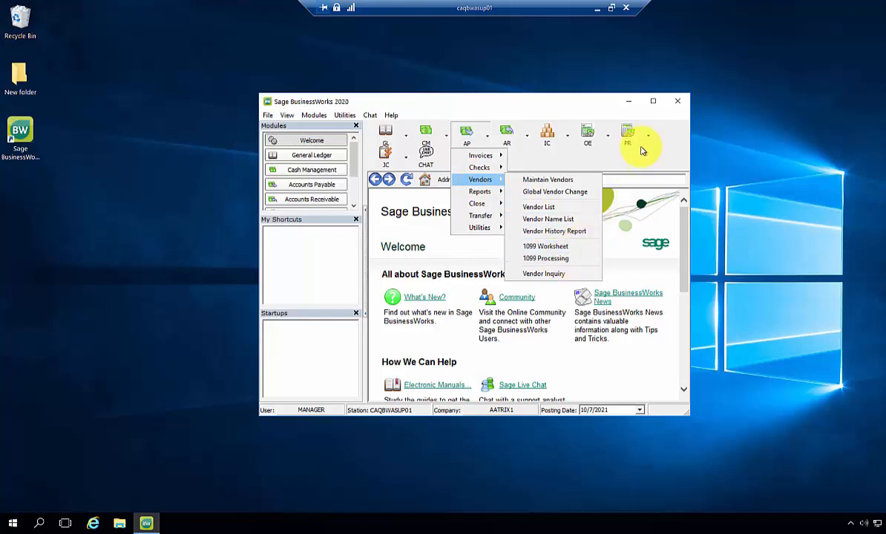
click(628, 137)
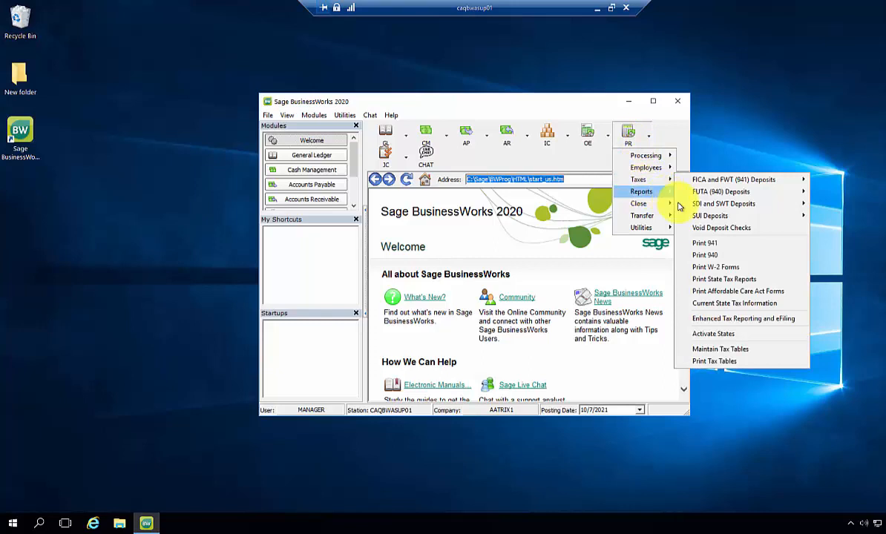
mouse_move(712, 267)
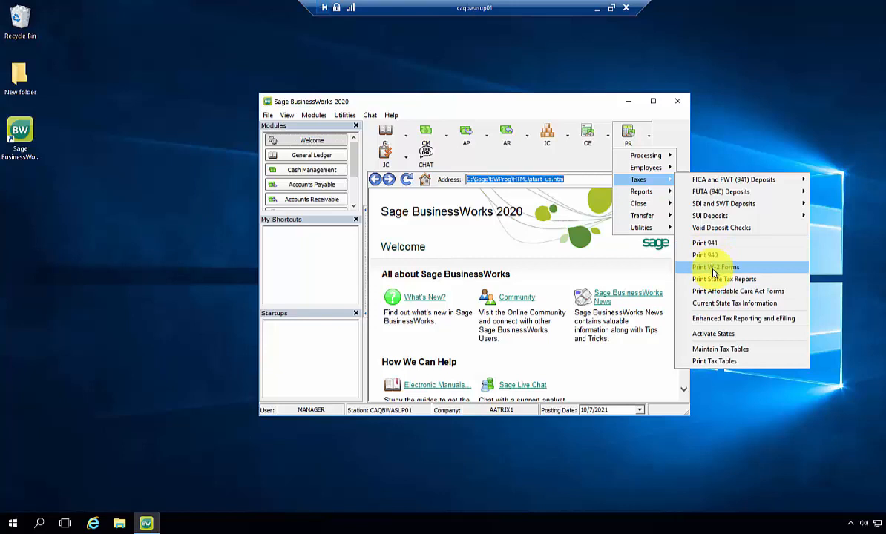
mouse_move(742, 317)
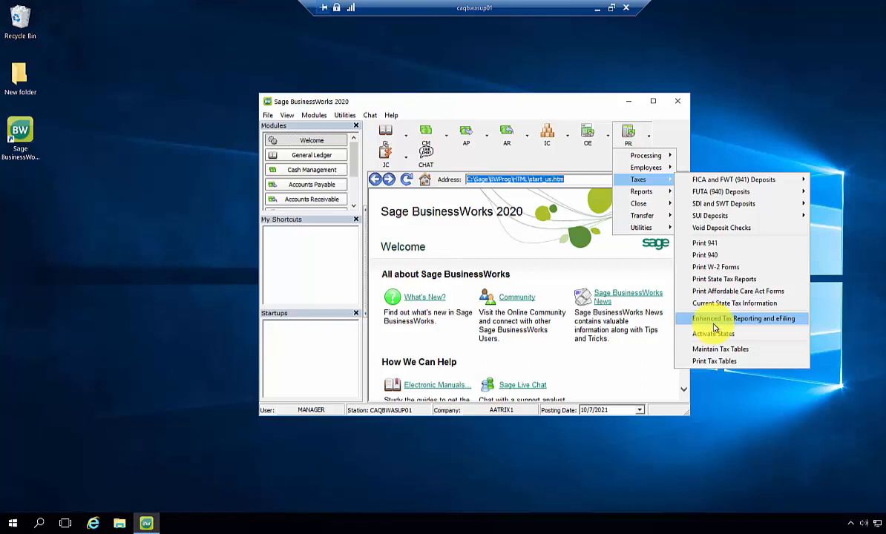
Launch Enhanced Tax Reporting and eFiling, agree to install it, allow UAC, and finish the InstallShield wizard
click(743, 318)
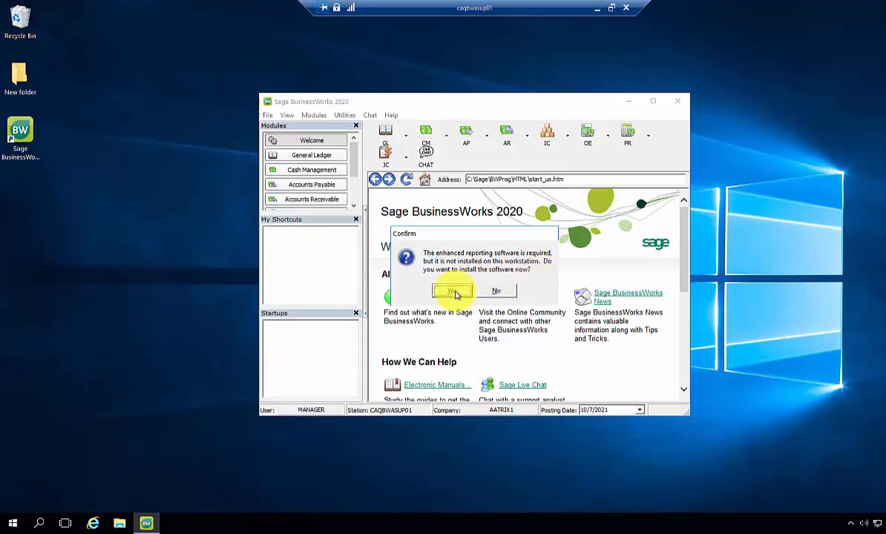
click(495, 290)
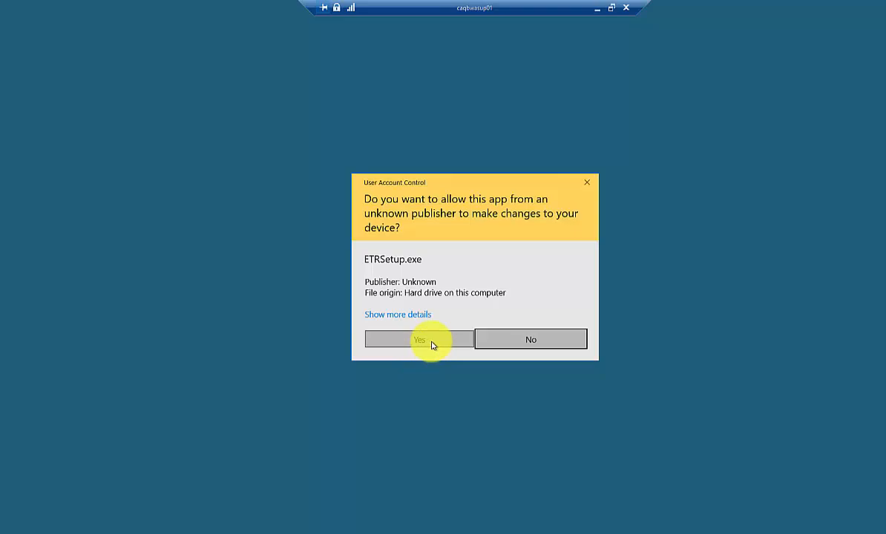
click(418, 338)
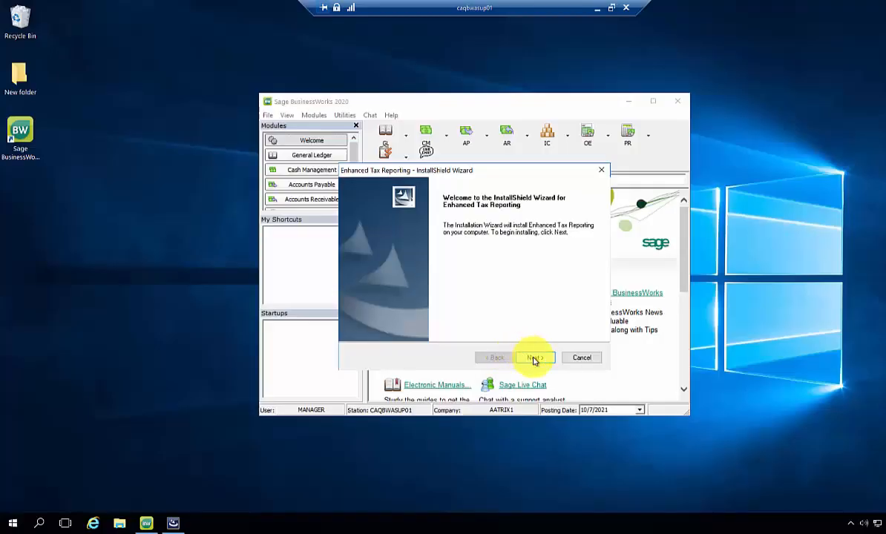
click(535, 358)
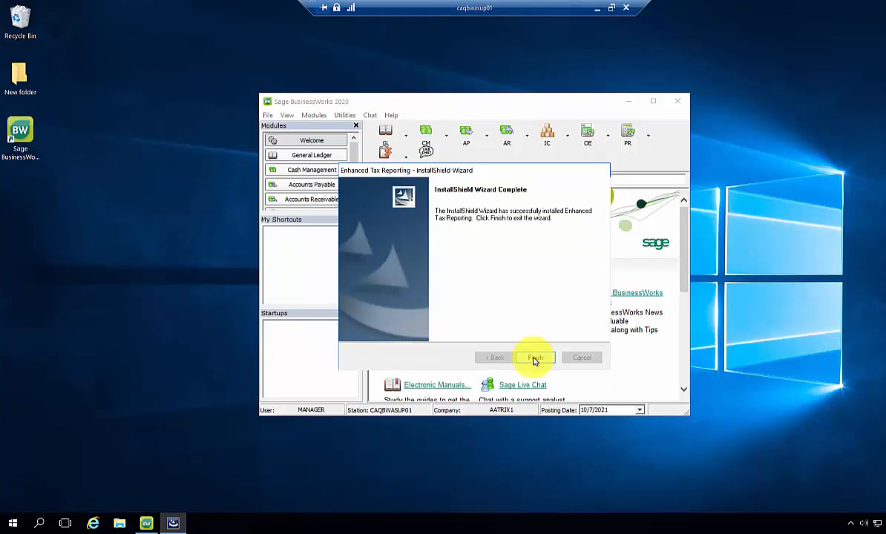
click(534, 358)
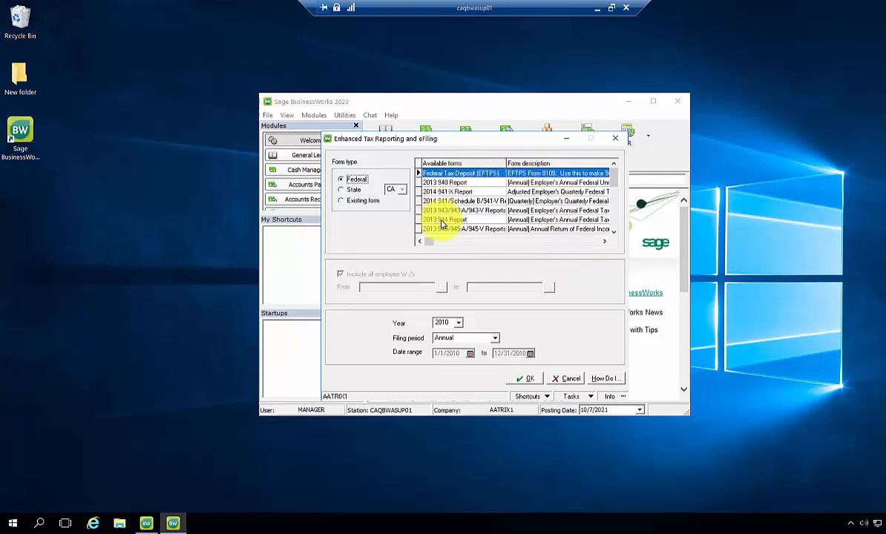
mouse_move(527, 255)
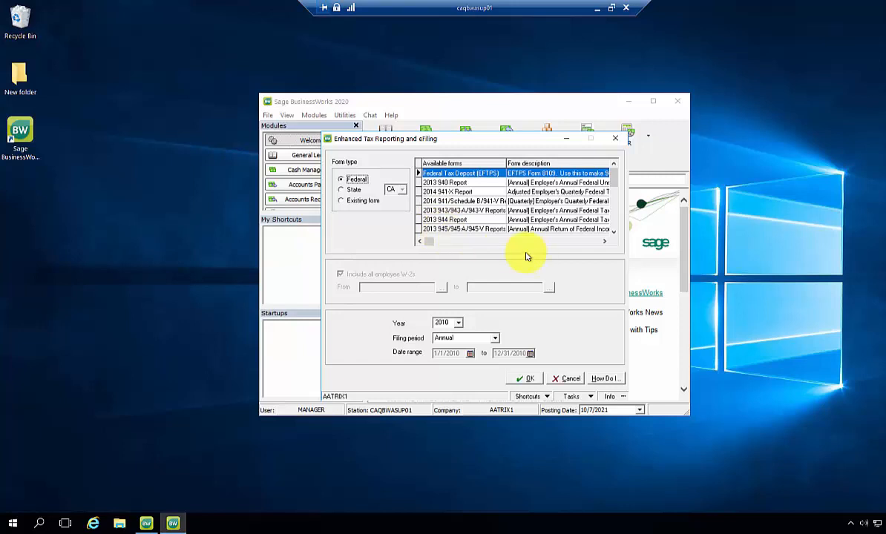
mouse_move(530, 374)
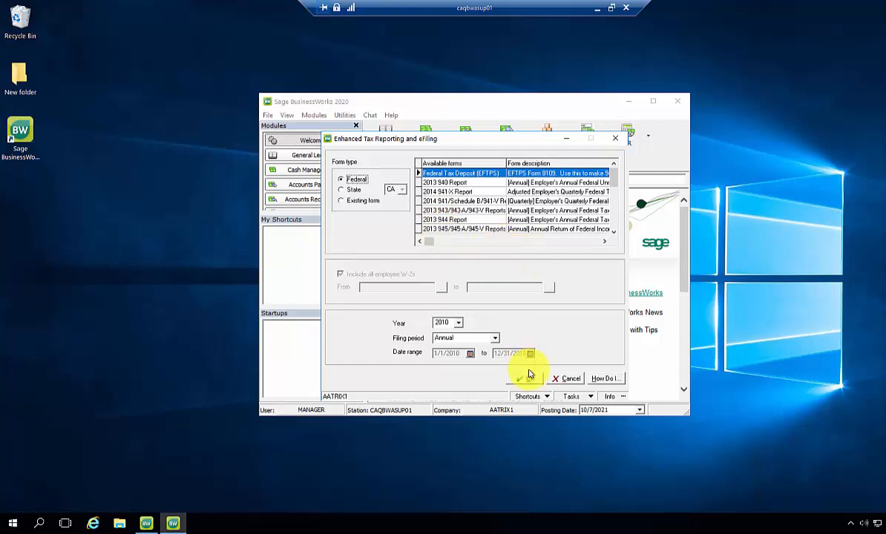
Process the Federal Tax Deposit (EFTPS) form for the Annual filing period
click(526, 379)
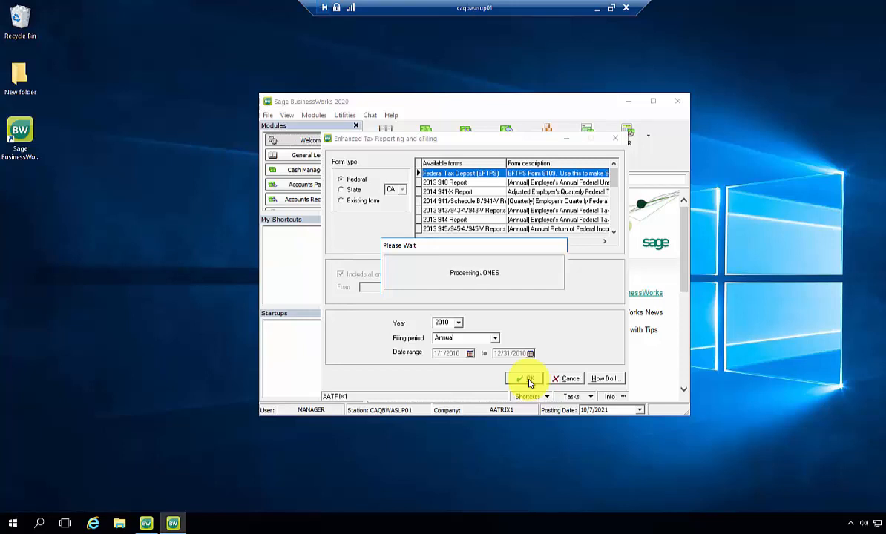
Run the Automatic Update of the tax forms over the Internet, allowing UAC
click(523, 379)
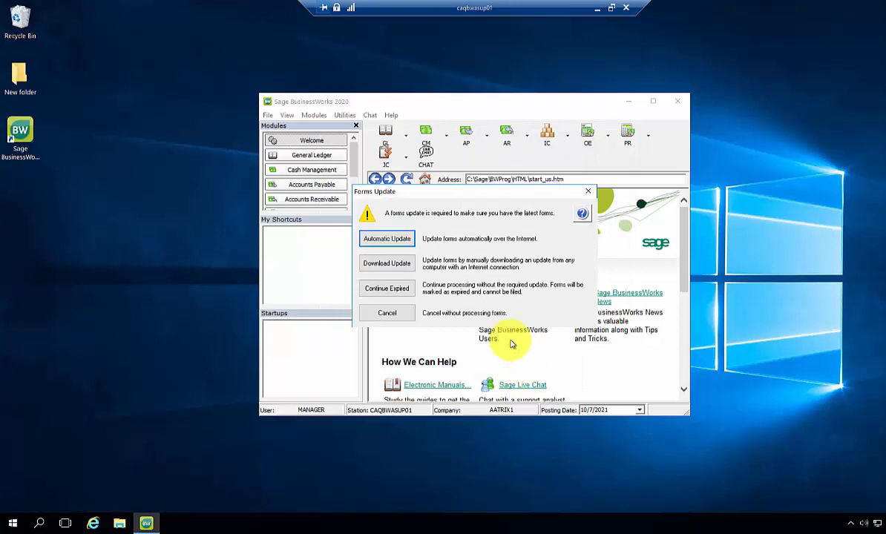
mouse_move(386, 237)
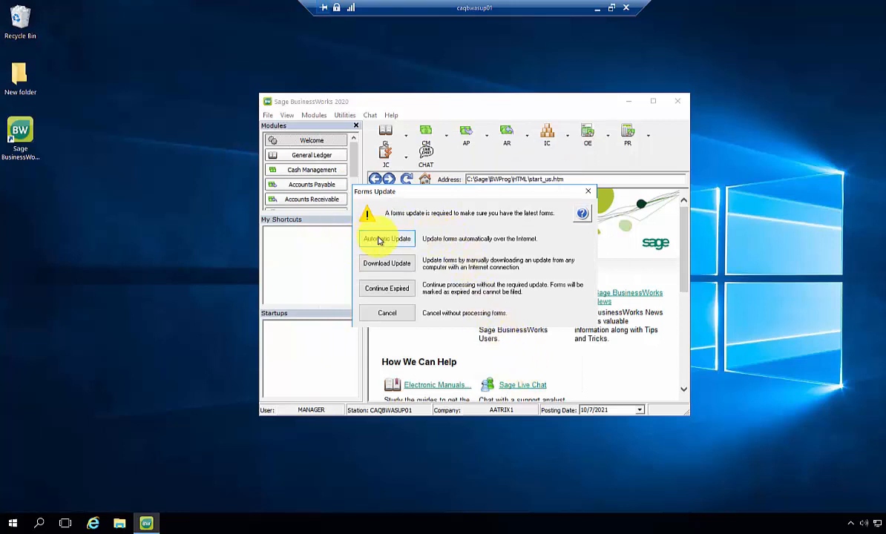
click(386, 237)
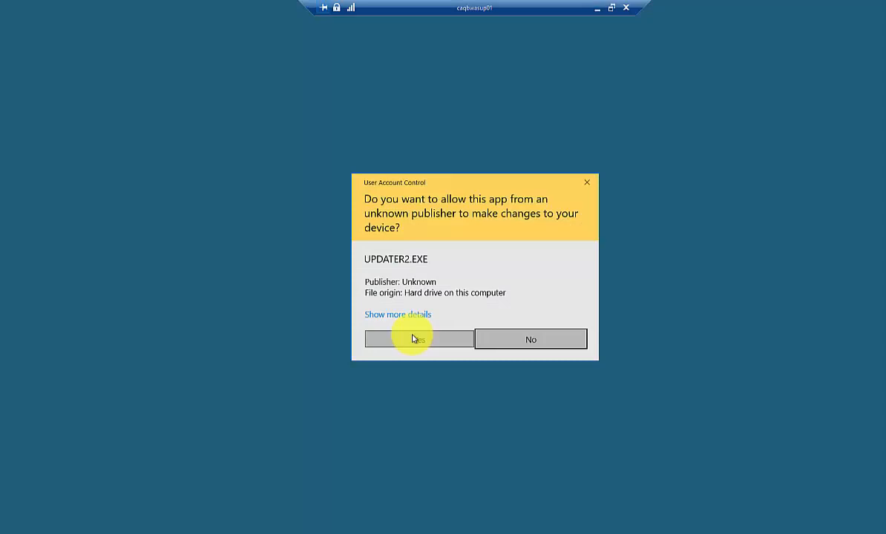
click(419, 339)
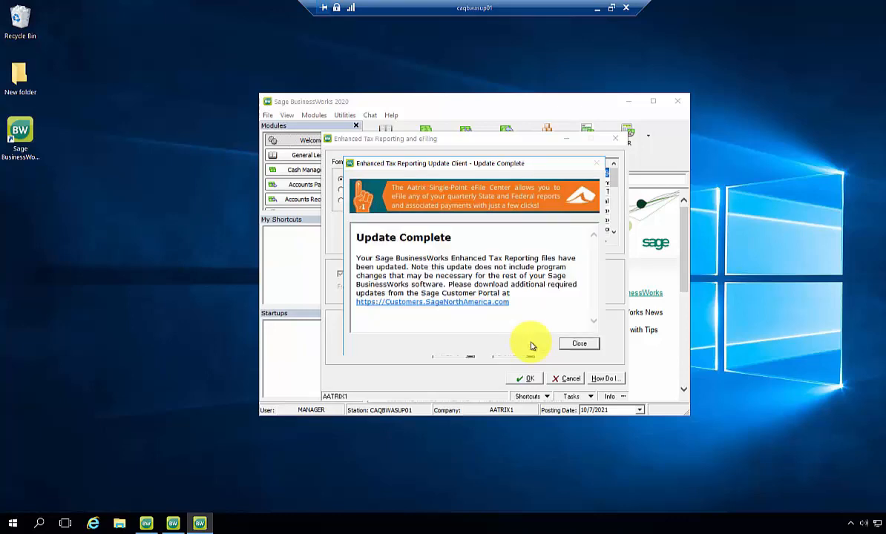
mouse_move(579, 345)
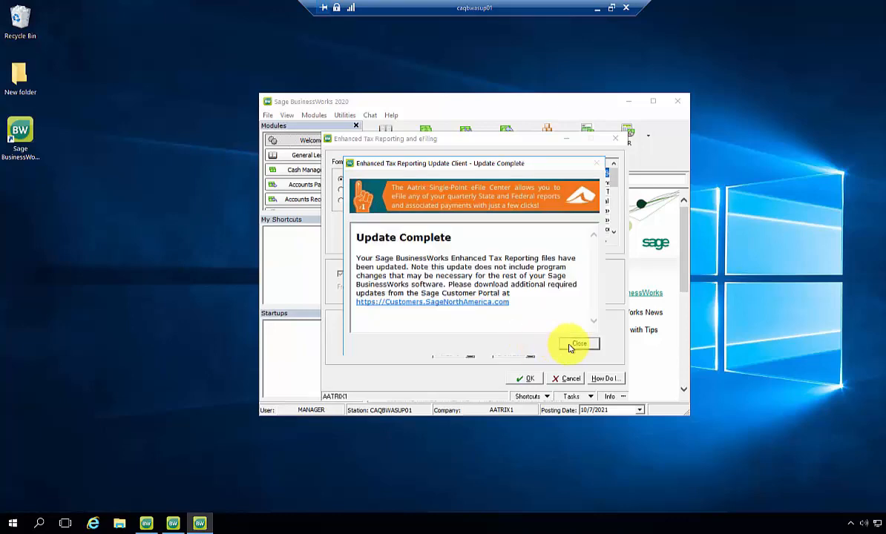
Dismiss the Update Complete notice, close the EFTPS form, and return to the PR options
click(579, 345)
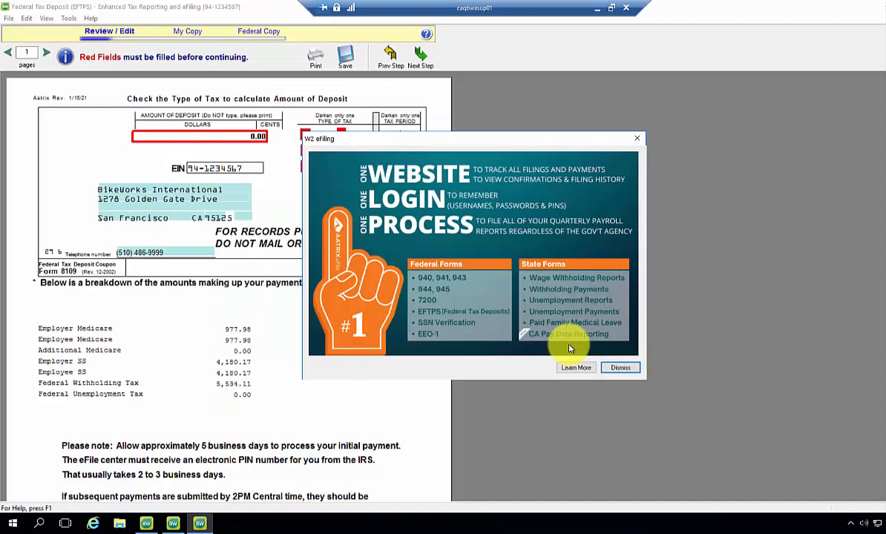
mouse_move(635, 141)
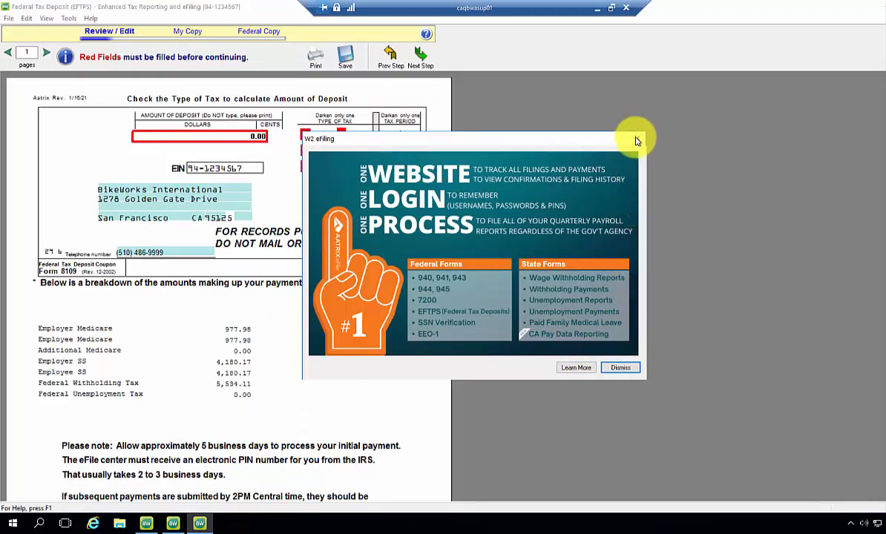
click(621, 368)
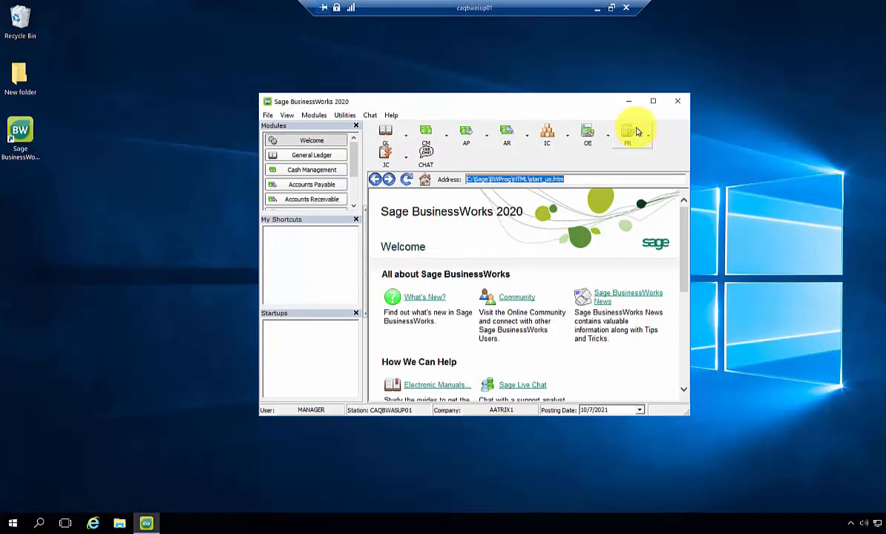
click(628, 133)
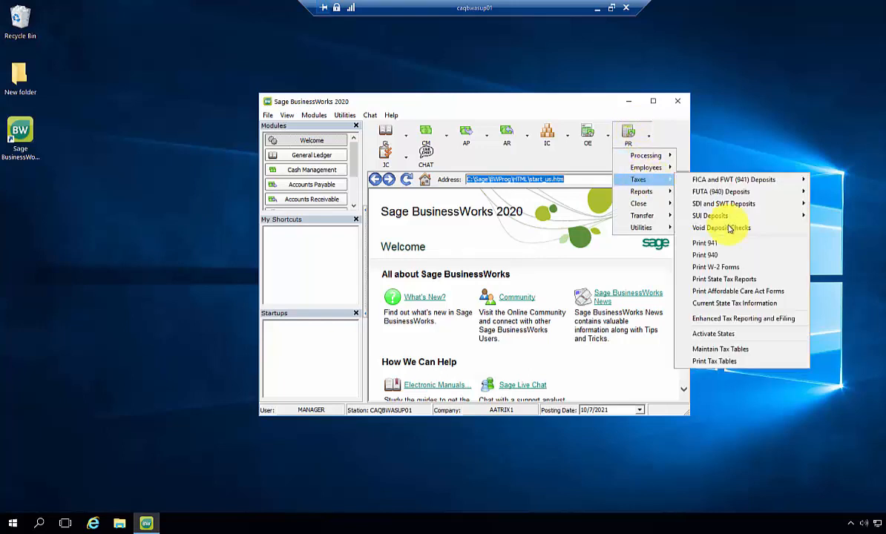